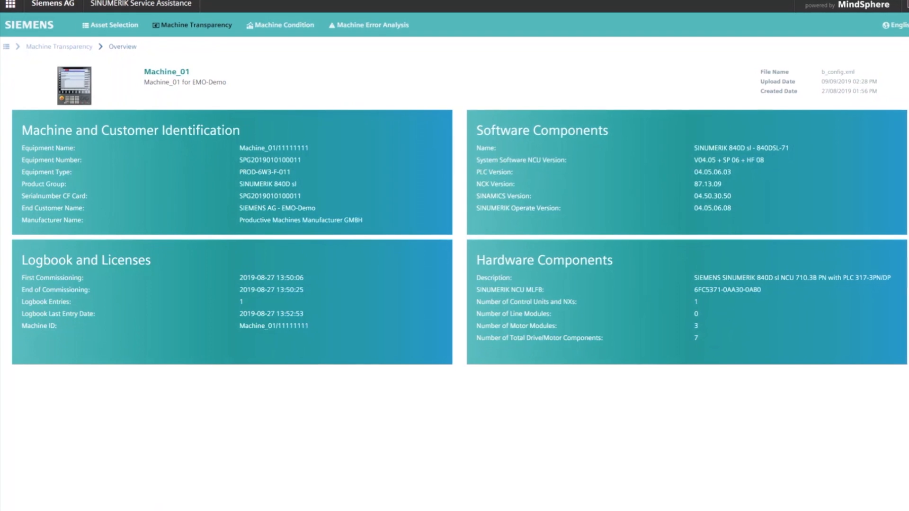
Step: View Machine_01's alarm history with the Alarm filter expanded, then Testrack's Operating Time charts
click(373, 25)
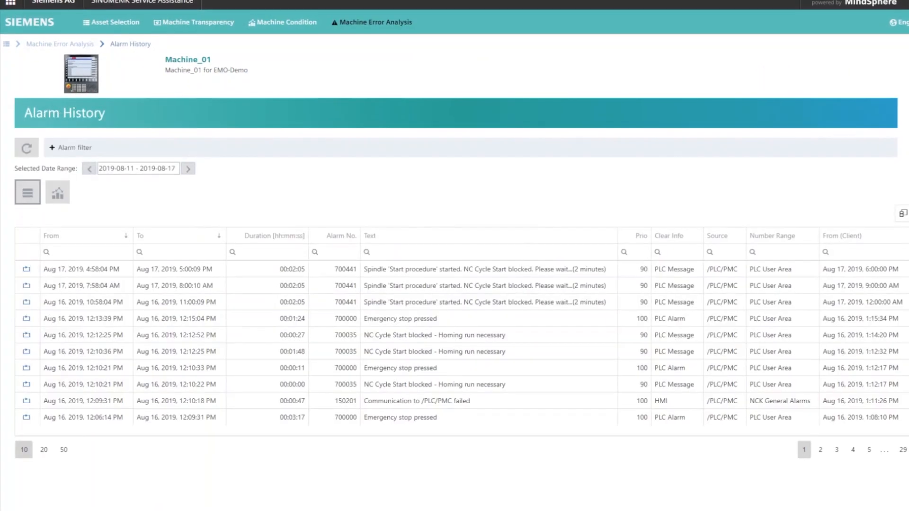
click(70, 148)
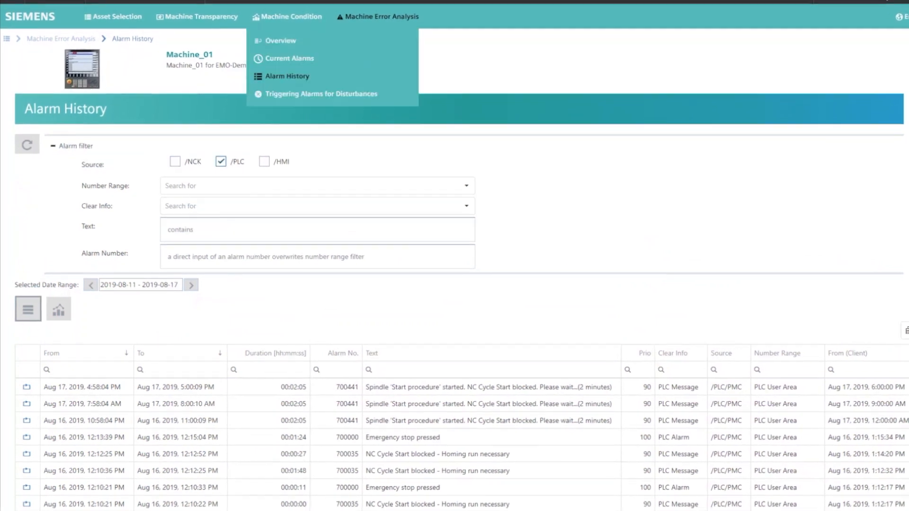
click(290, 16)
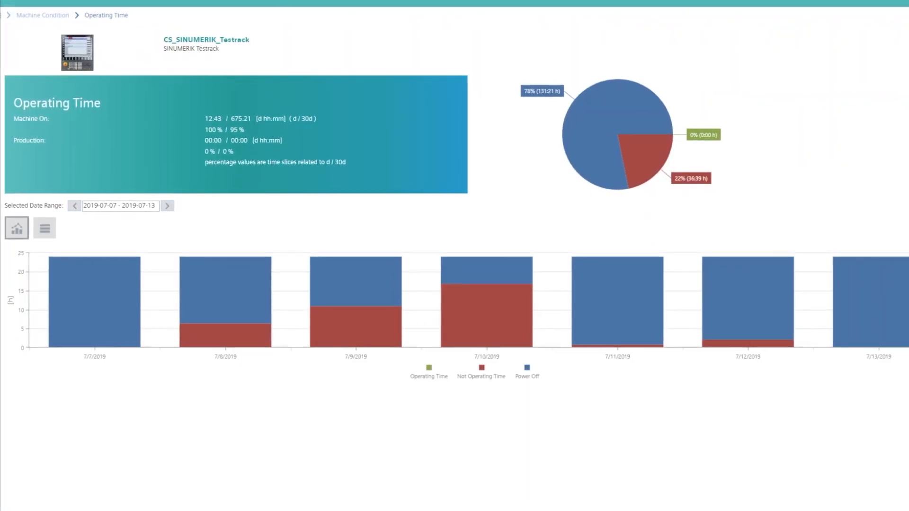